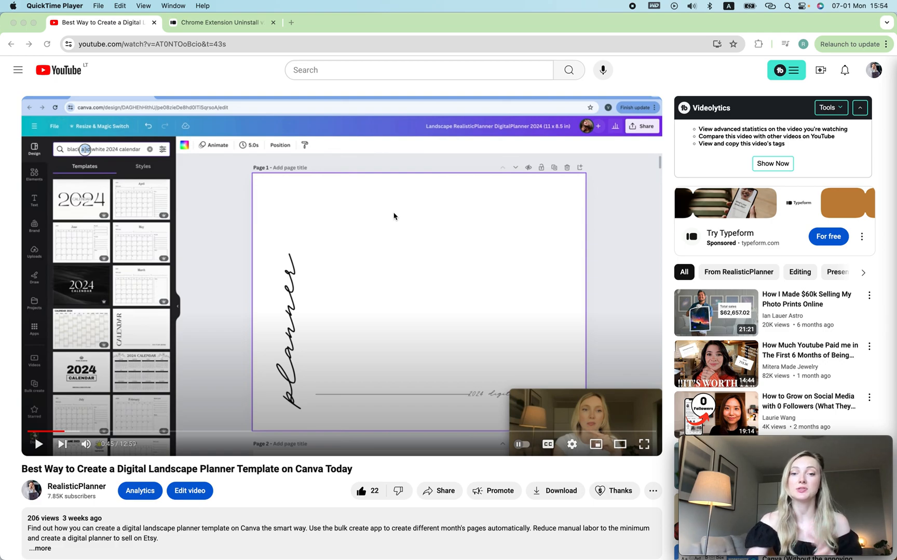
{"action": "mouse_move", "coordinate": [652, 497]}
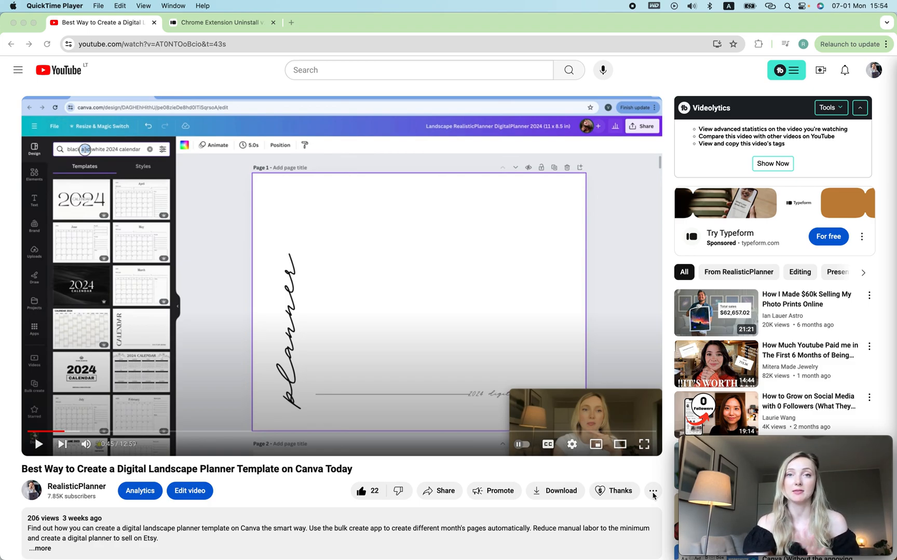
Step: Expand the video description with '...more' and scroll down to its Transcript section
{"action": "scroll", "scroll_direction": "down", "scroll_amount": 3}
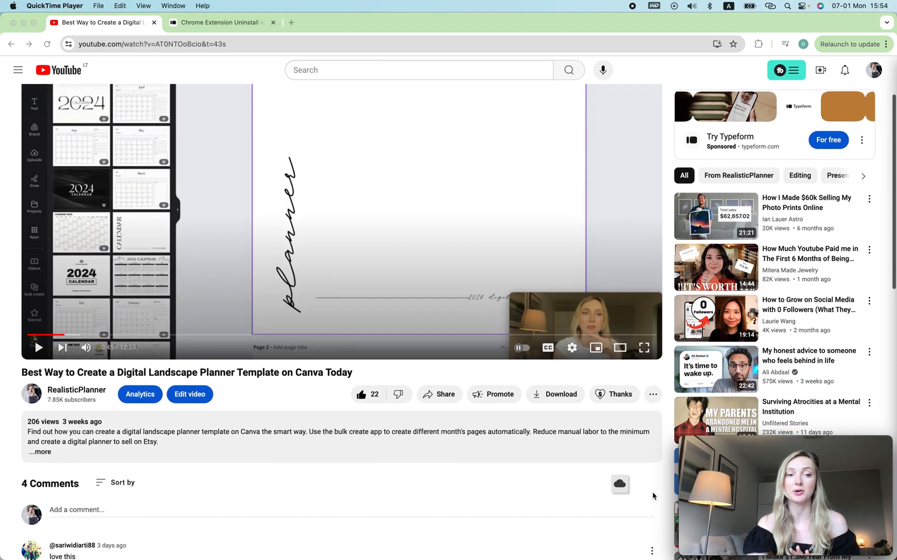
{"action": "scroll", "scroll_direction": "down", "scroll_amount": 3}
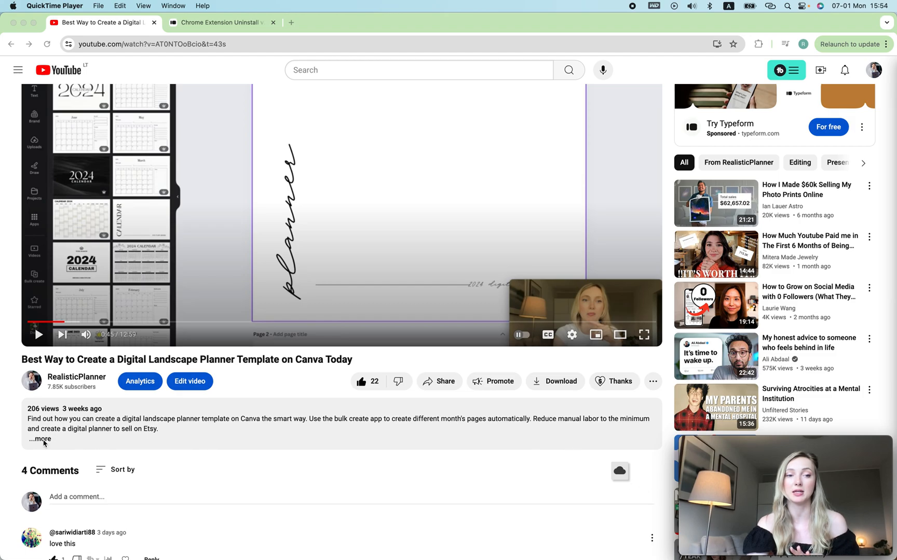
{"action": "left_click", "coordinate": [40, 439]}
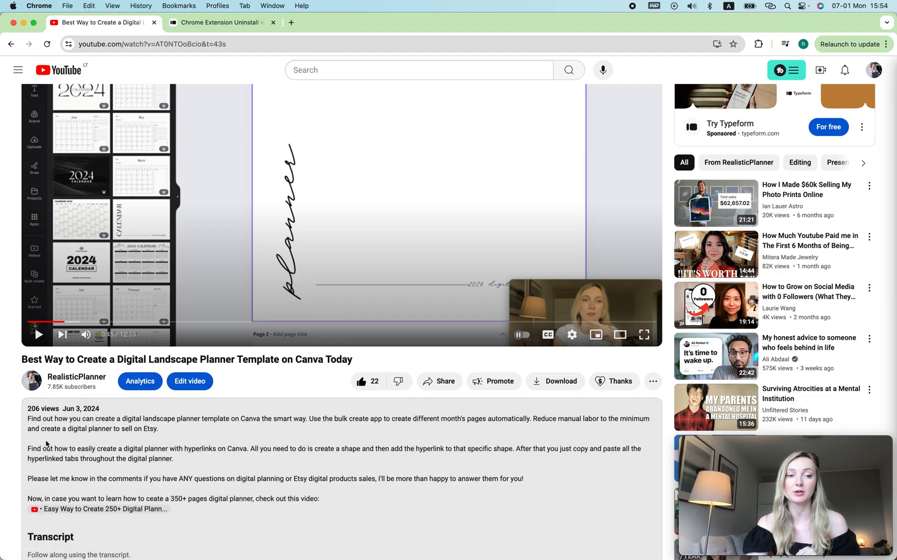
{"action": "scroll", "scroll_direction": "down", "scroll_amount": 3}
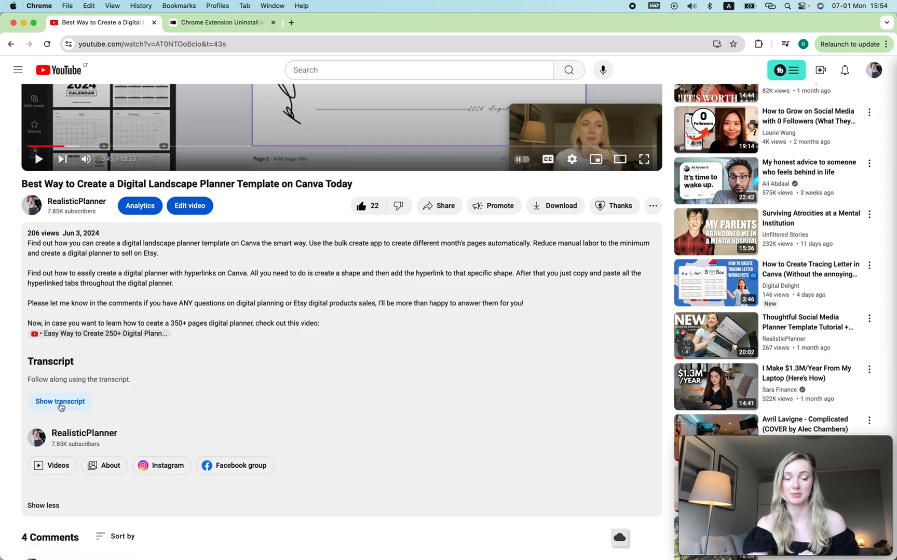
Step: Open the transcript panel beside the player and search it for 'plan'
{"action": "left_click", "coordinate": [60, 401]}
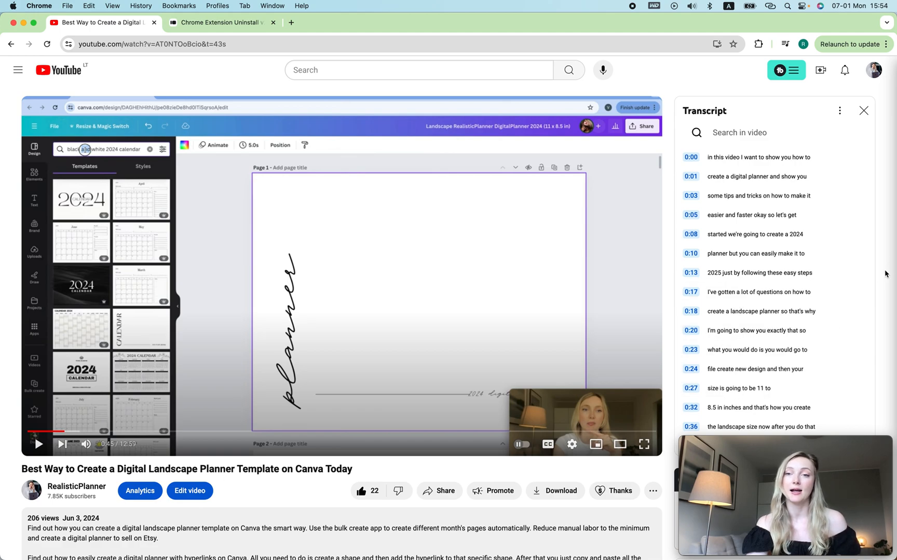
{"action": "mouse_move", "coordinate": [743, 303]}
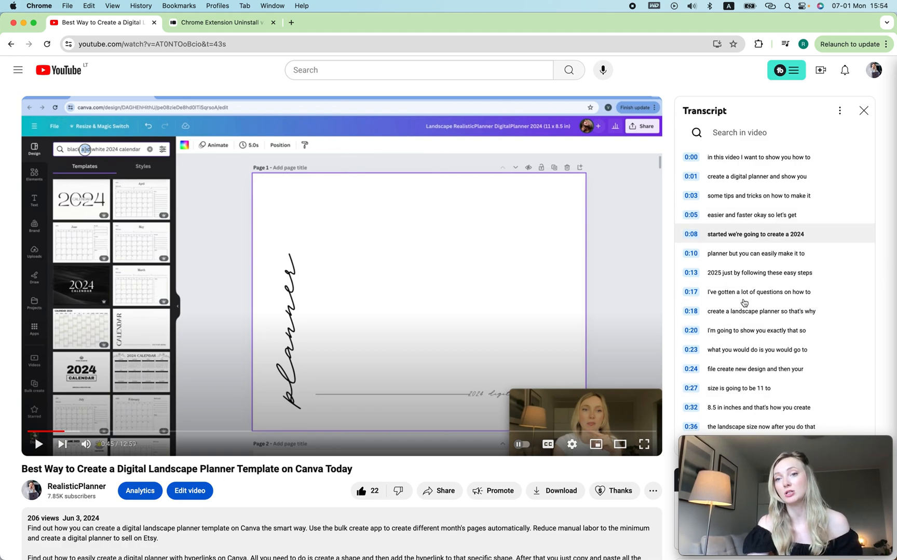
{"action": "scroll", "scroll_direction": "down", "scroll_amount": 3}
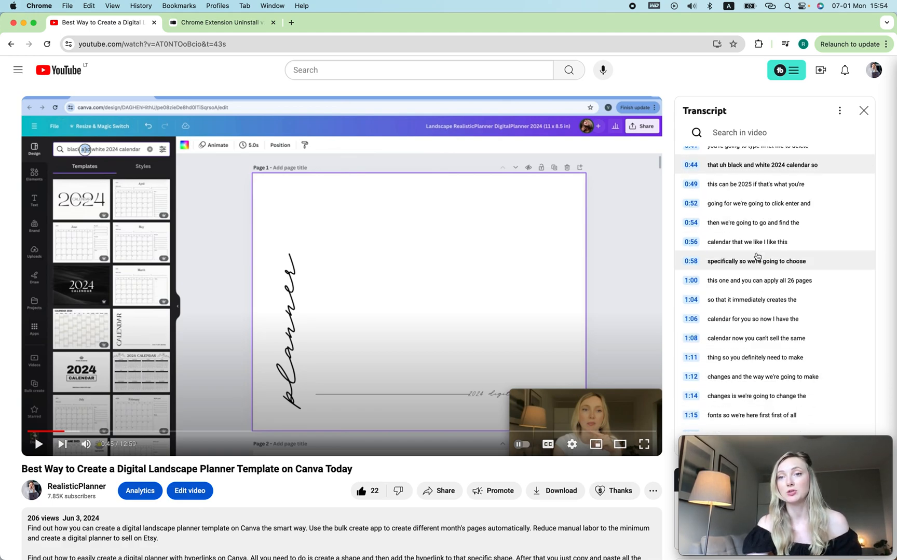
{"action": "scroll", "scroll_direction": "up", "scroll_amount": 3}
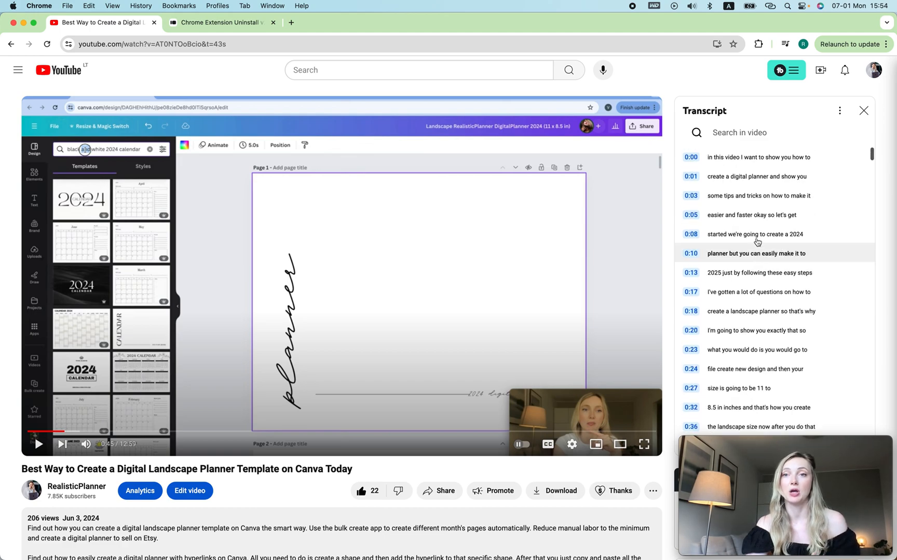
{"action": "type", "text": "plan"}
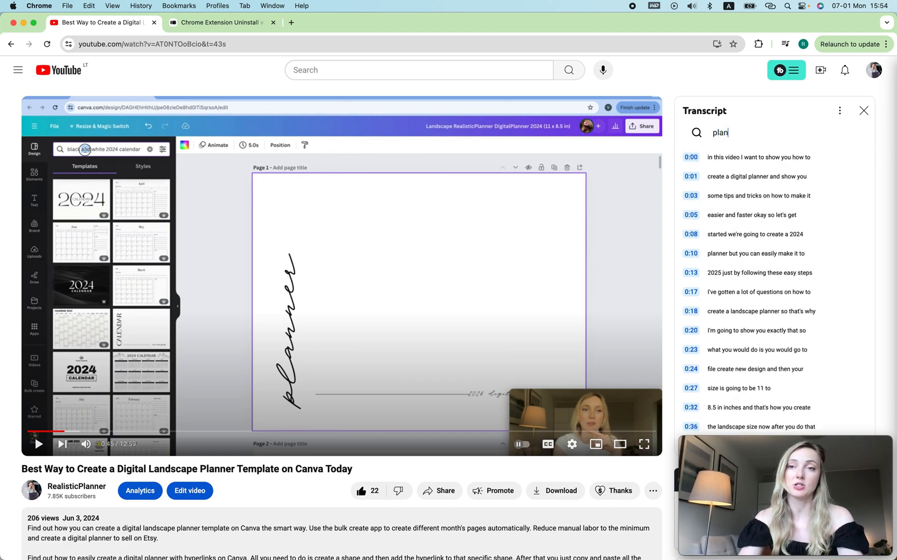